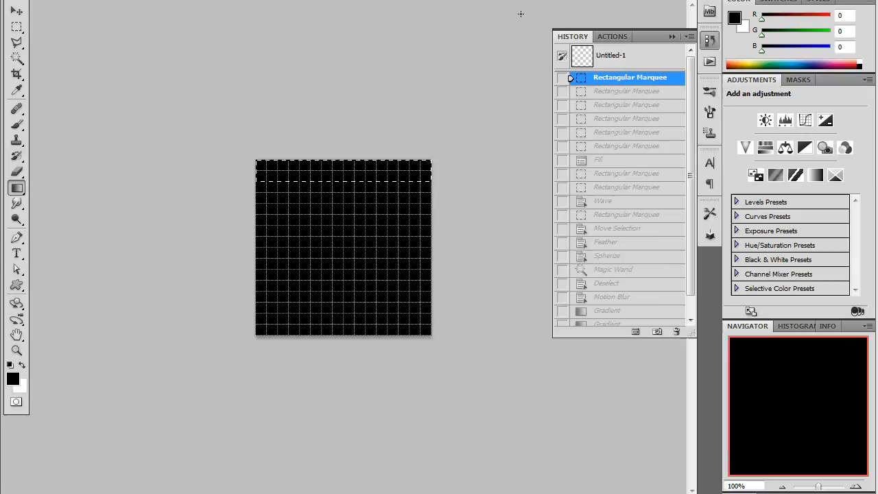
mouse_move(456, 438)
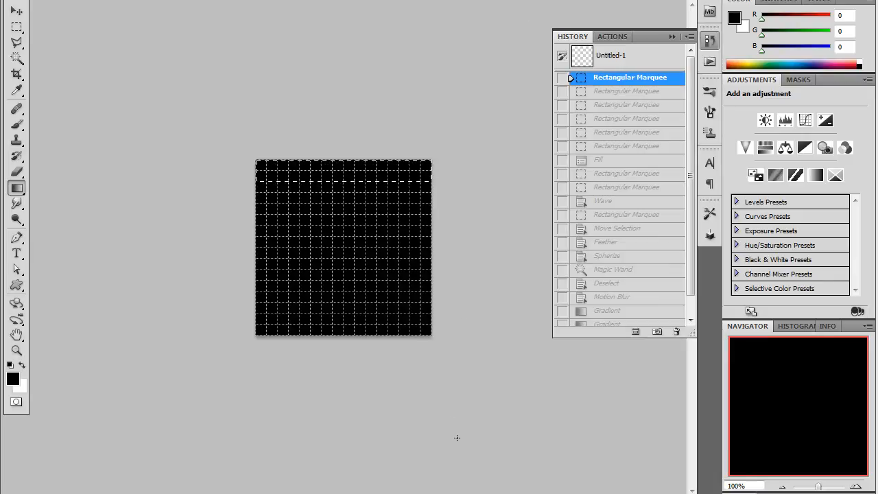
mouse_move(487, 280)
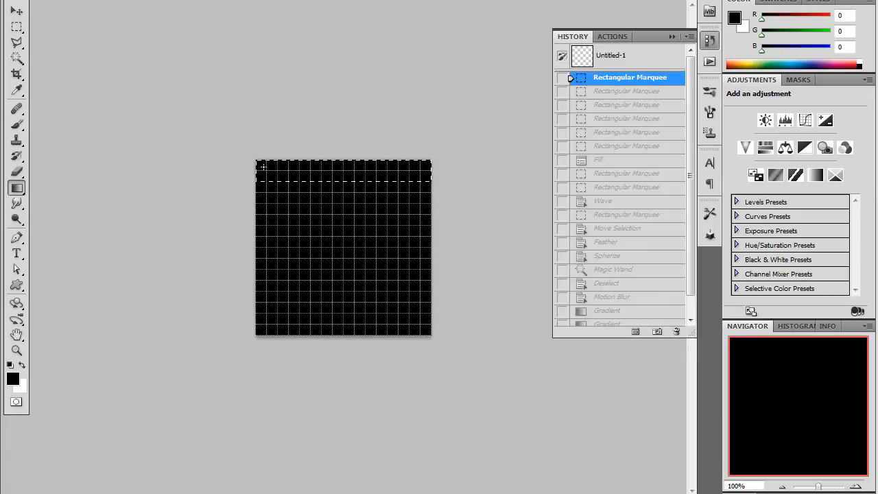
mouse_move(462, 283)
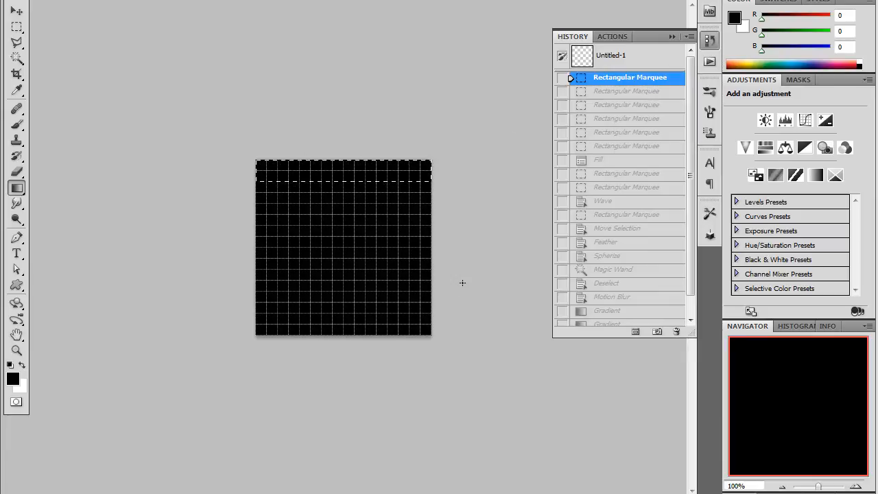
mouse_move(466, 286)
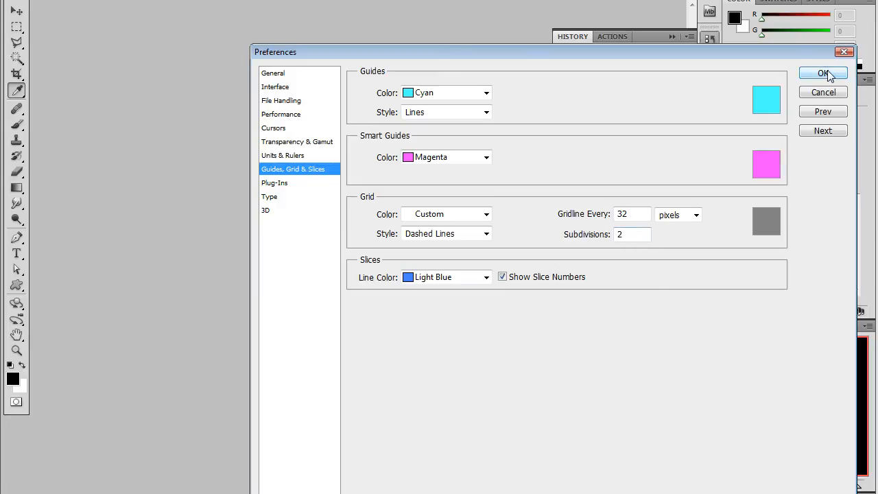
Confirm grid spacing and build alternating marquee strips trimmed to the central column
click(823, 74)
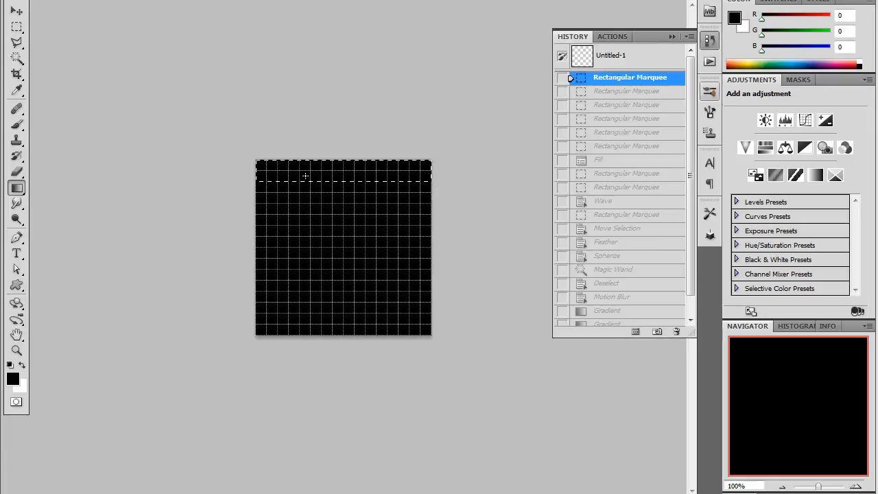
mouse_move(241, 211)
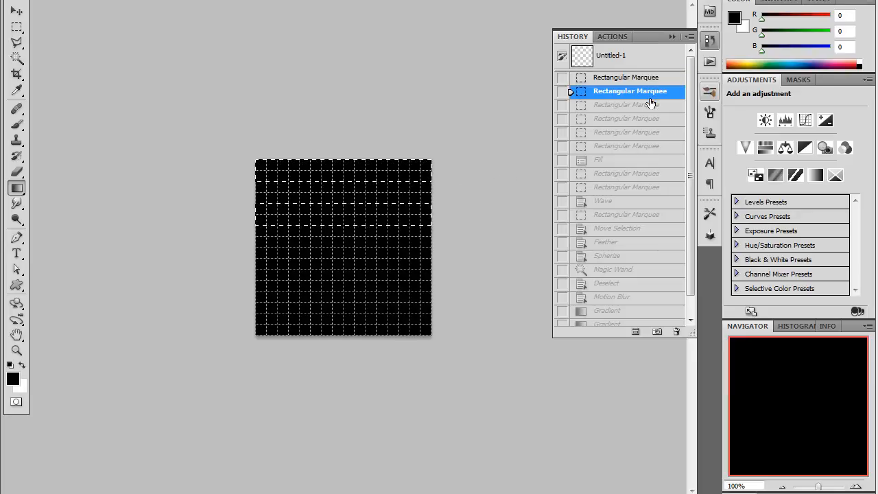
click(629, 118)
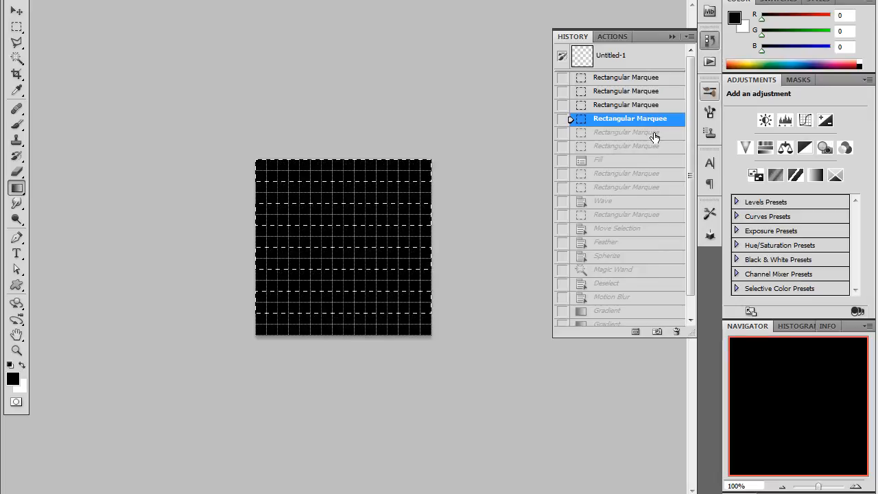
click(629, 132)
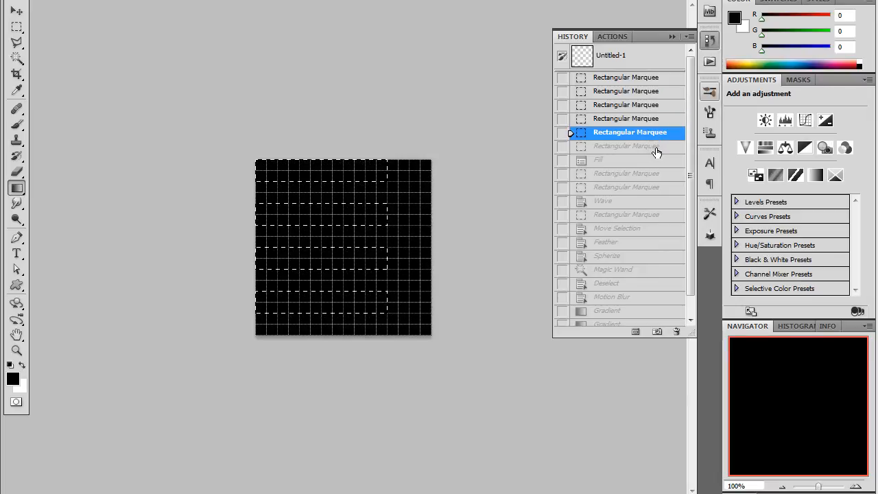
click(629, 145)
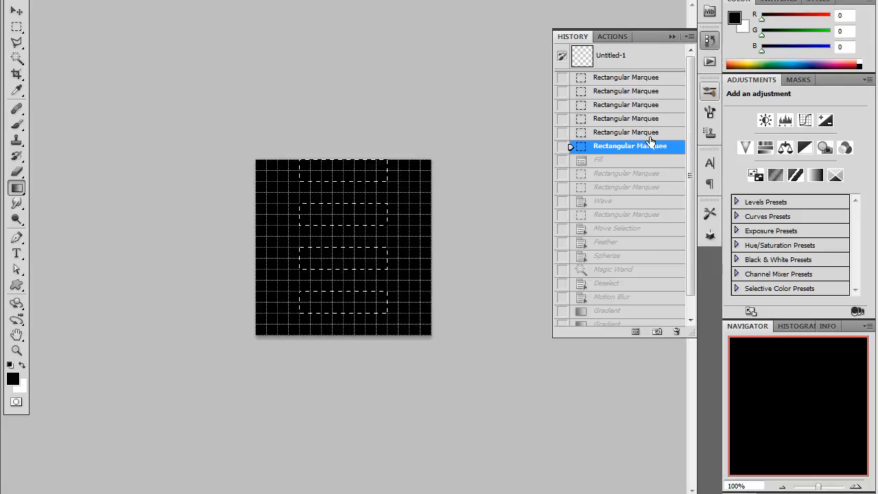
mouse_move(644, 167)
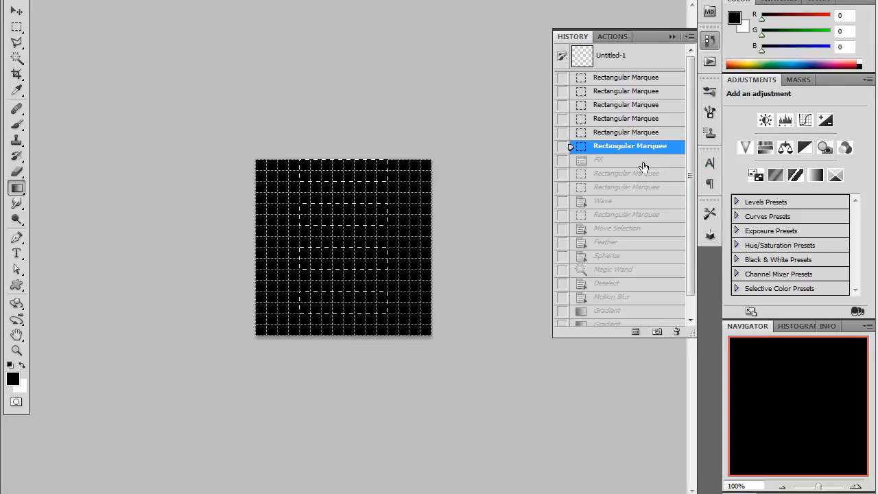
Fill the strips white as four horizontal bars and select the central column around them
click(598, 159)
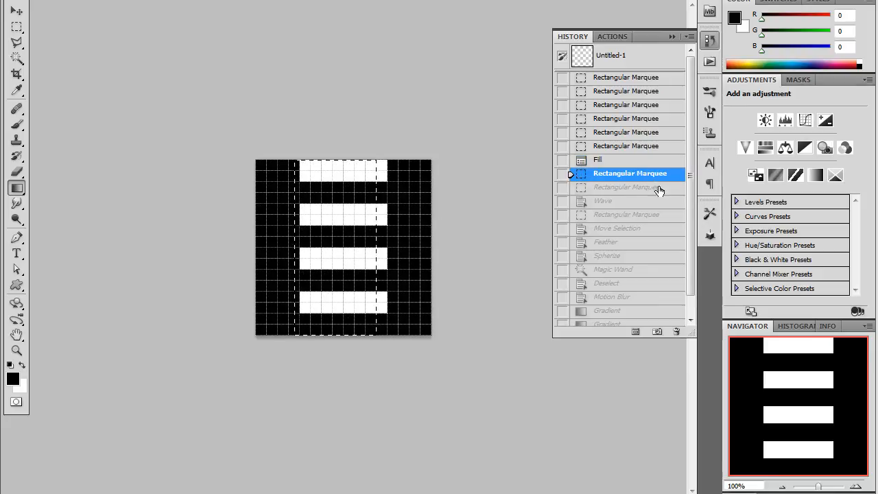
click(629, 187)
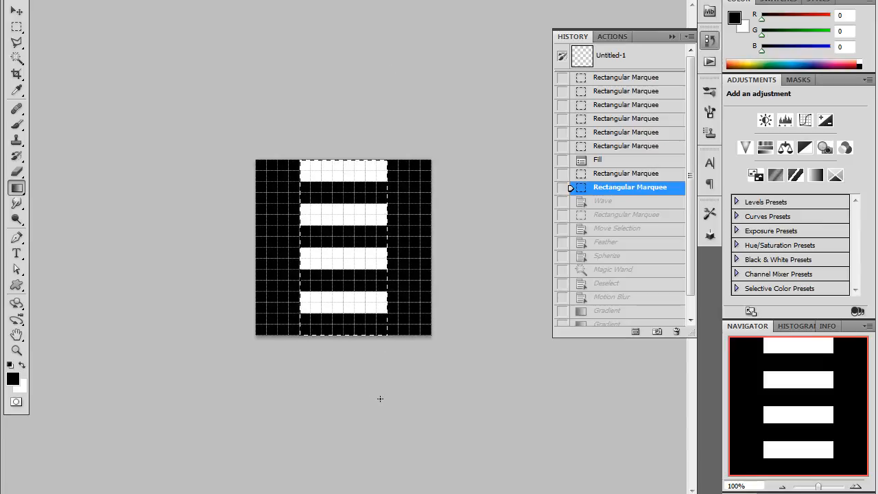
mouse_move(349, 389)
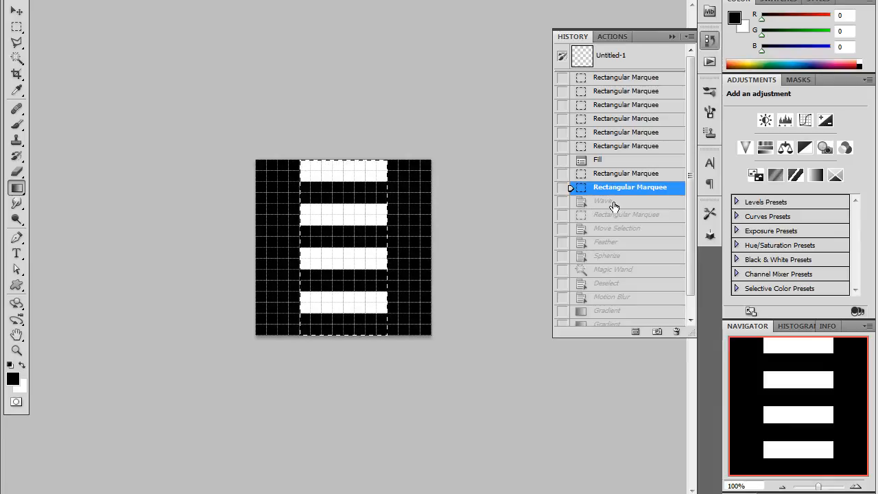
Apply a Sine Wave distortion (wavelength 74–75, amplitude 66–67) bending the bars into arches
click(604, 200)
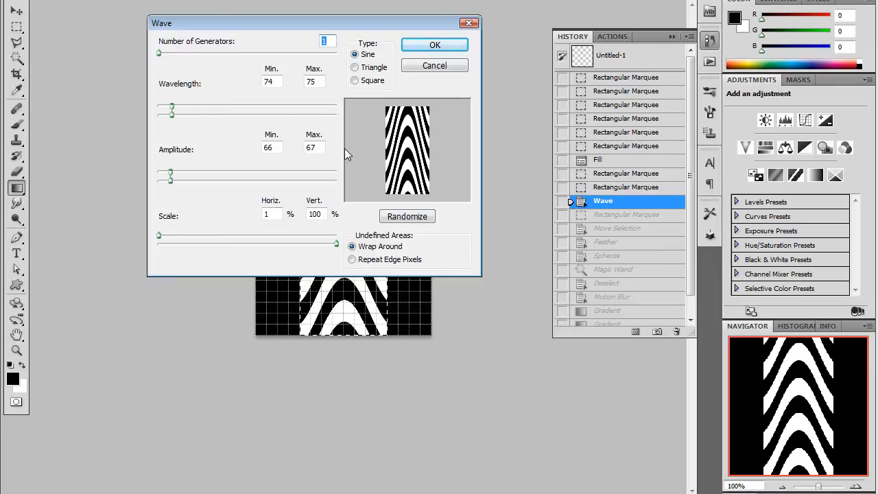
mouse_move(327, 236)
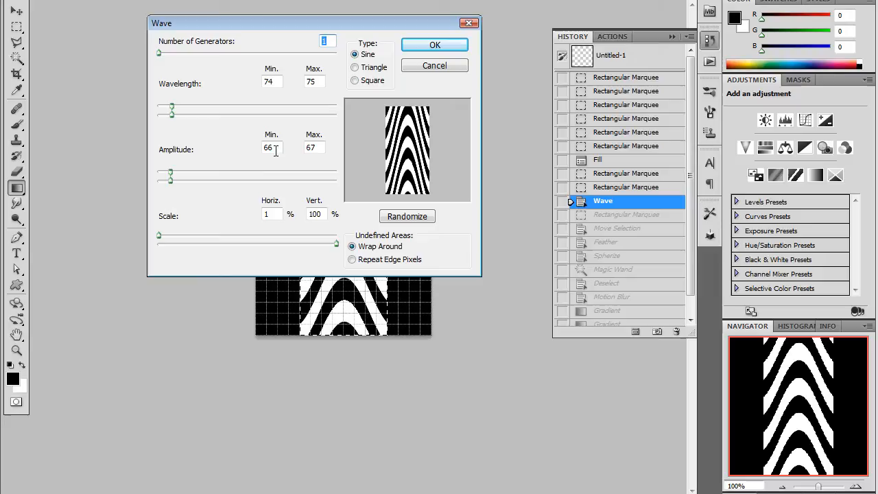
mouse_move(170, 150)
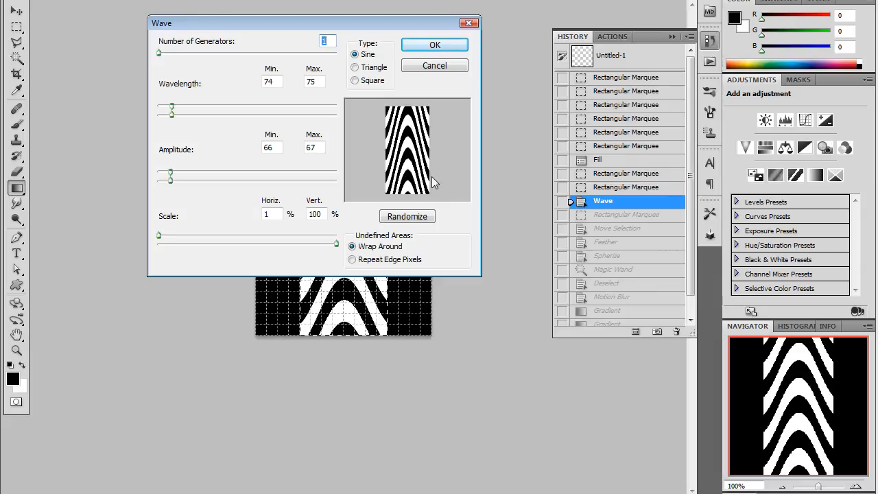
click(434, 44)
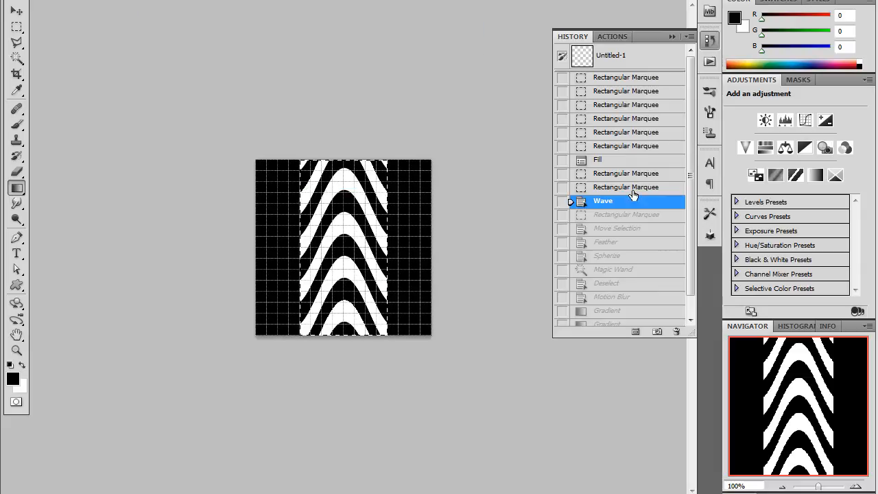
Select a horizontal band across the middle of the arches and feather its edges
click(628, 214)
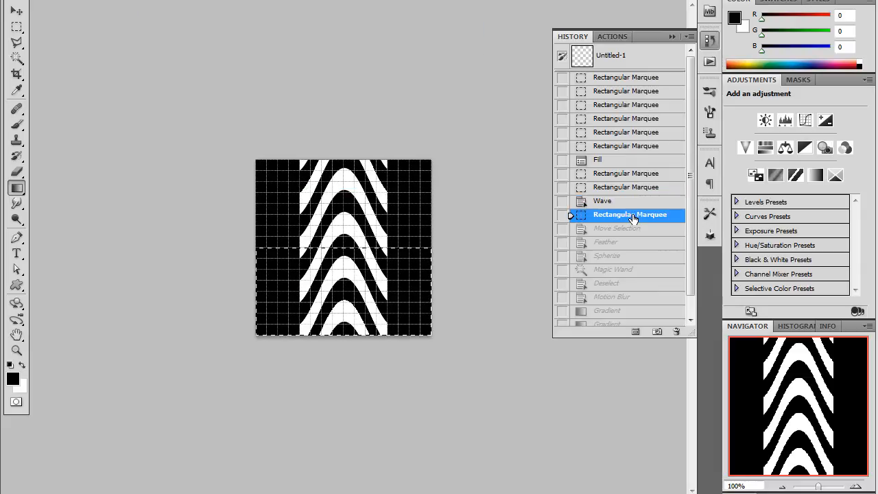
click(618, 227)
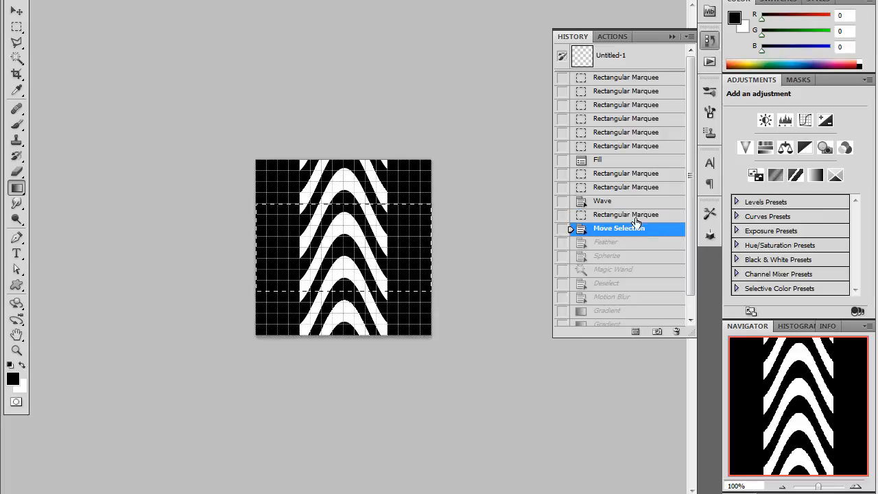
mouse_move(279, 315)
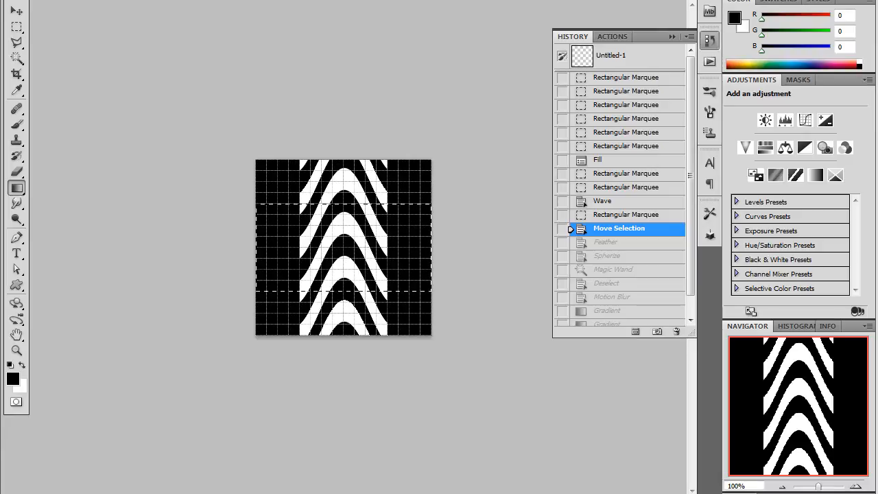
mouse_move(467, 307)
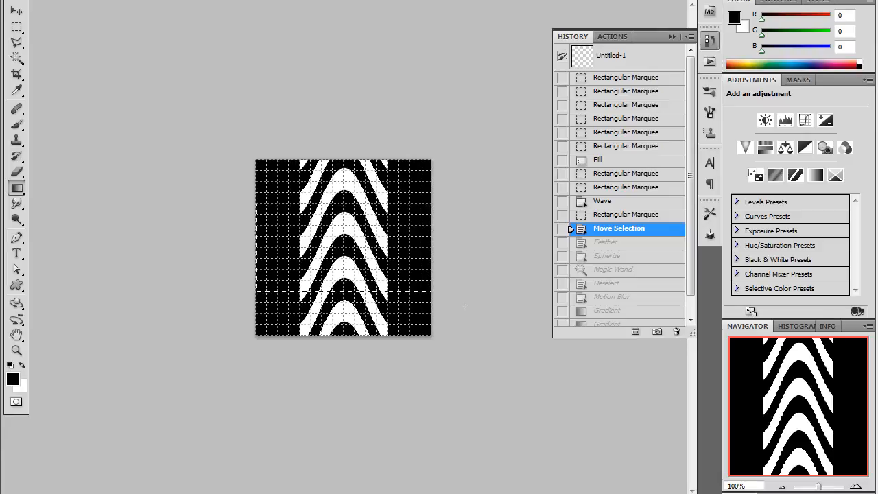
mouse_move(631, 247)
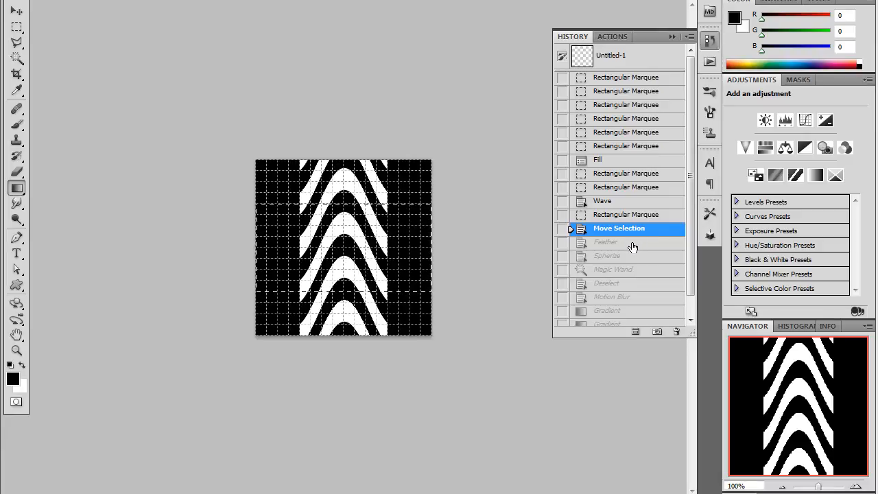
click(606, 242)
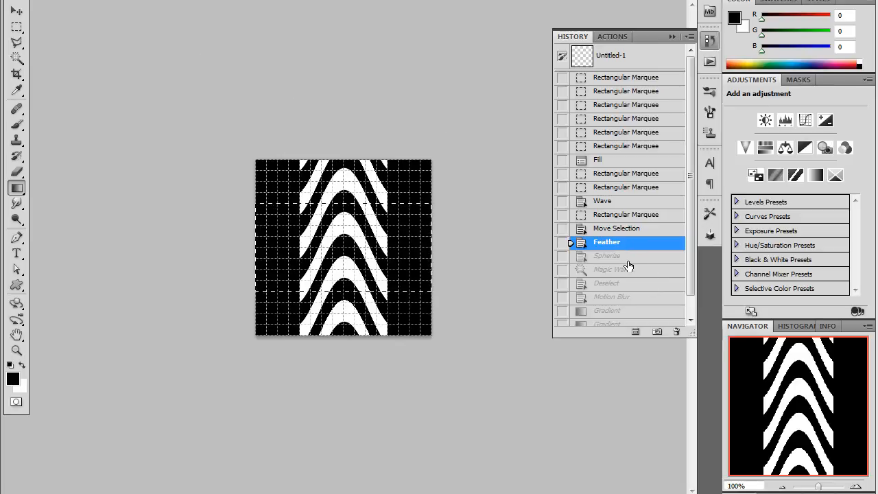
click(610, 255)
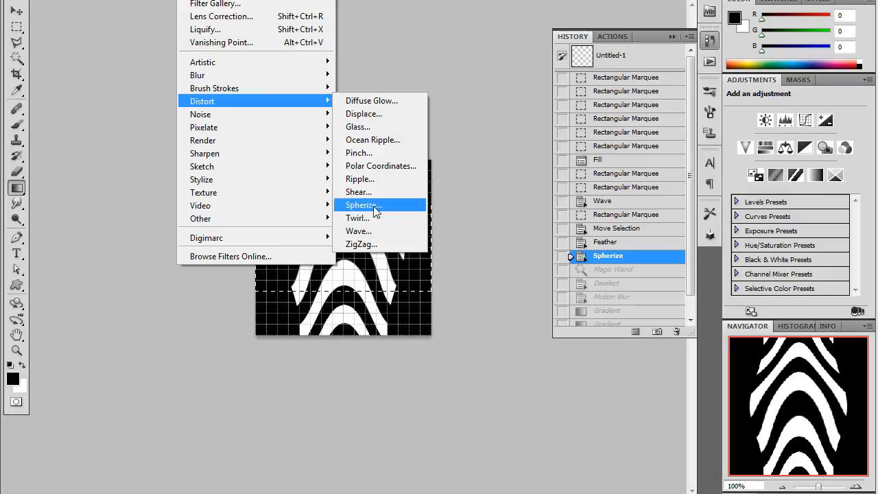
Spherize the feathered band at Amount 100%, Normal mode, bulging the arches outward
click(361, 206)
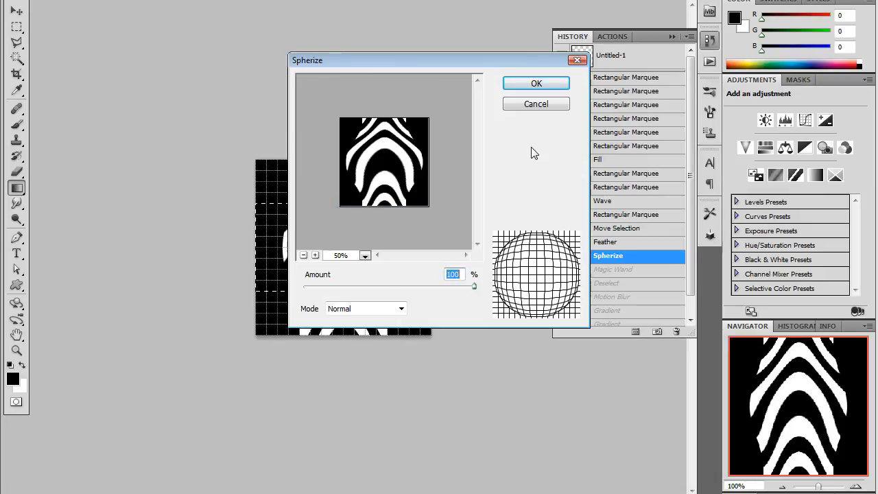
click(536, 84)
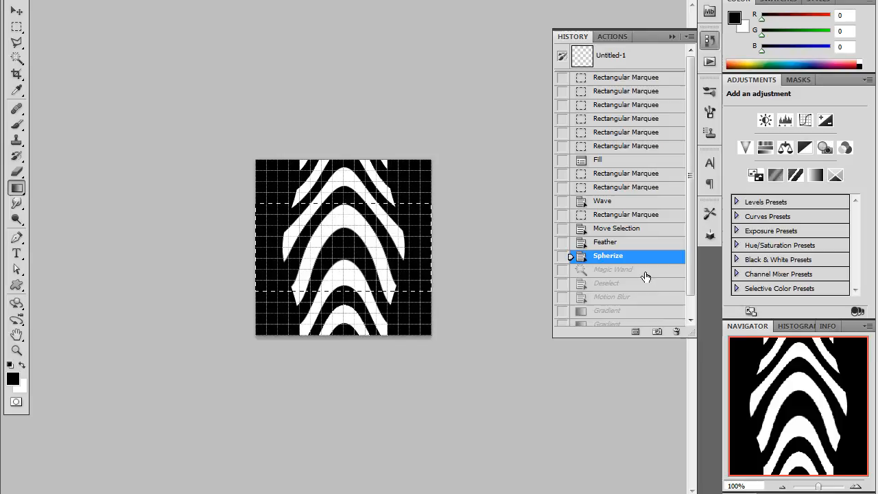
Restore the Magic Wand, Deselect and Motion Blur history states to soften the stripe edges
click(614, 269)
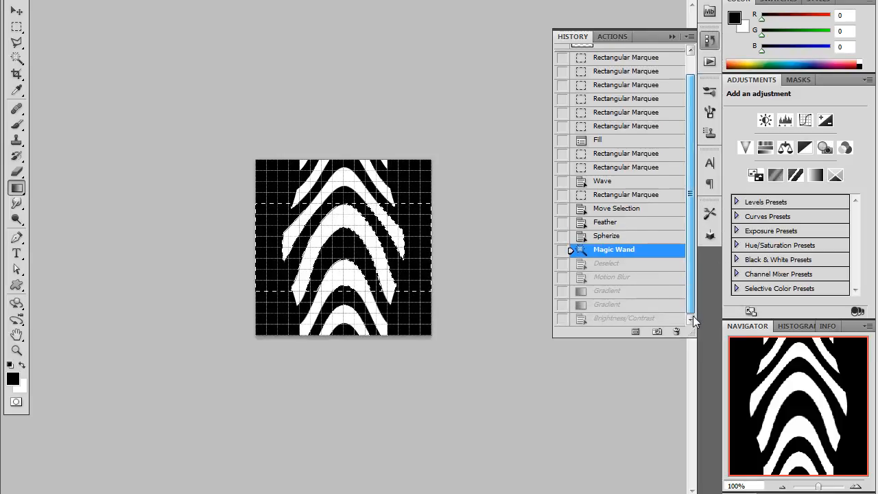
click(608, 264)
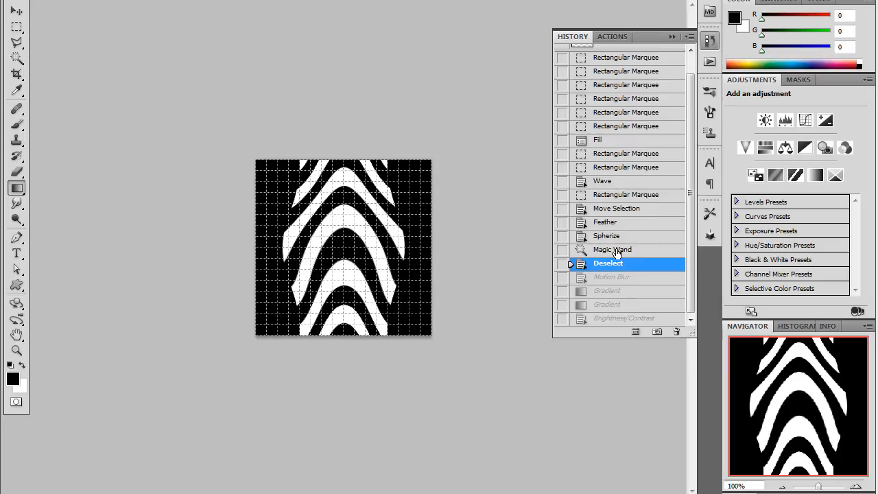
mouse_move(625, 283)
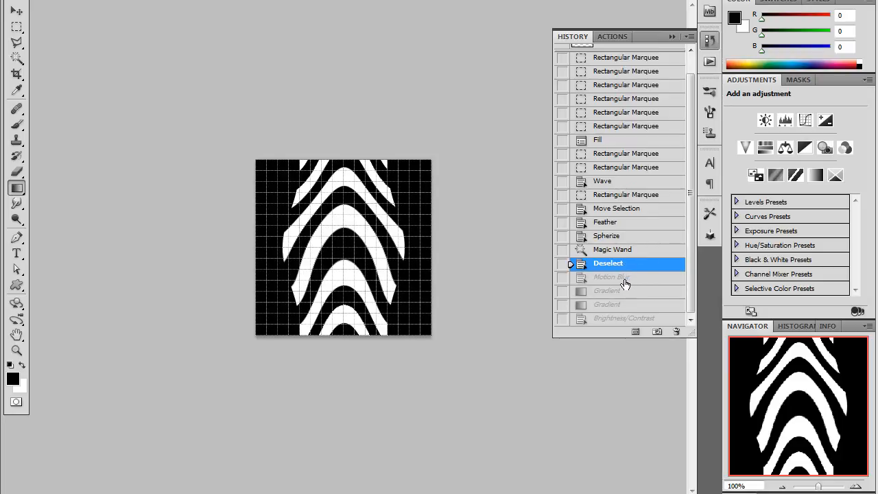
click(613, 277)
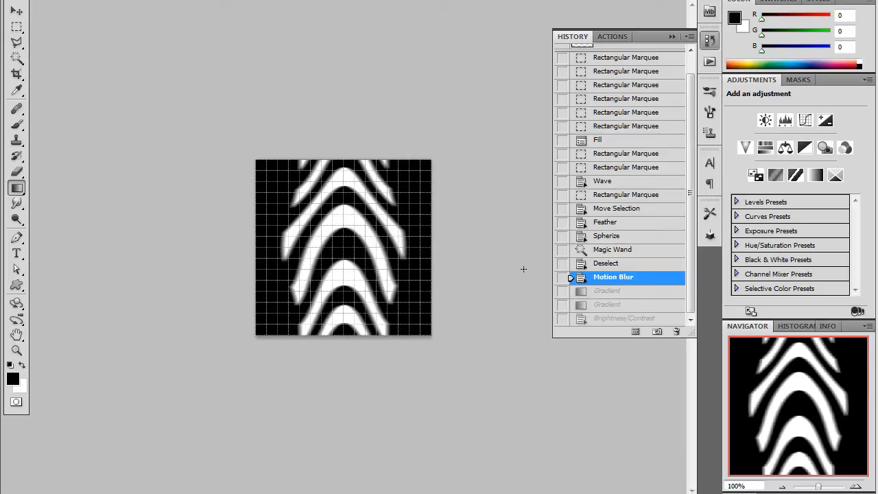
mouse_move(453, 173)
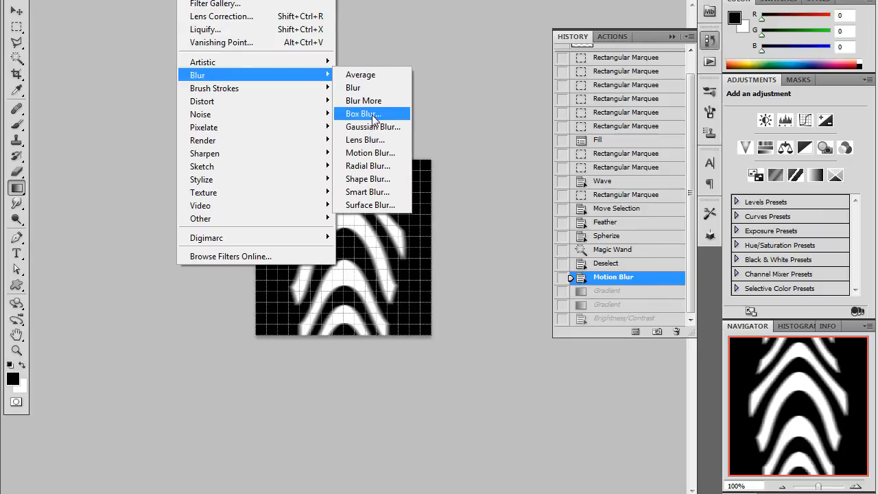
mouse_move(364, 102)
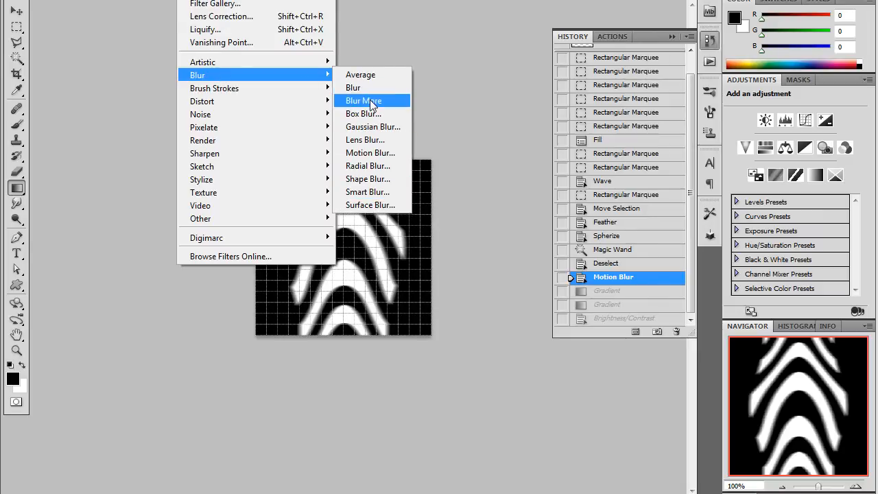
Apply a second Motion Blur at Angle 0, Distance 8 pixels
click(370, 153)
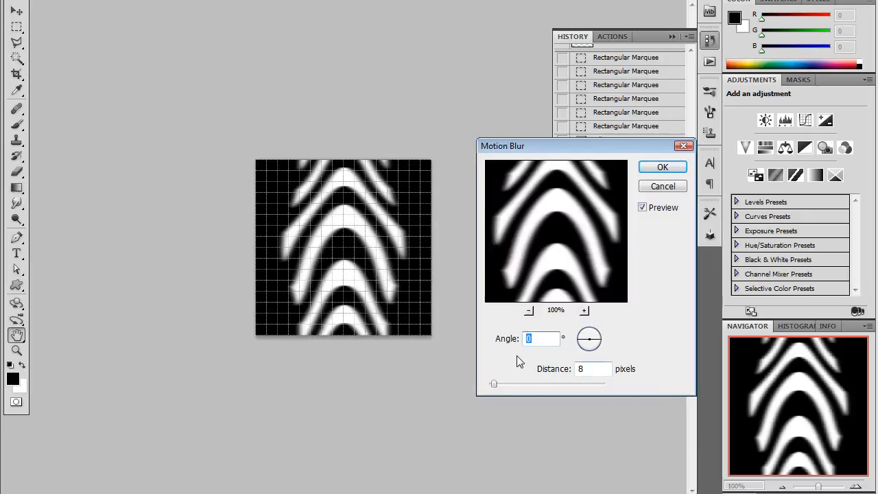
mouse_move(612, 239)
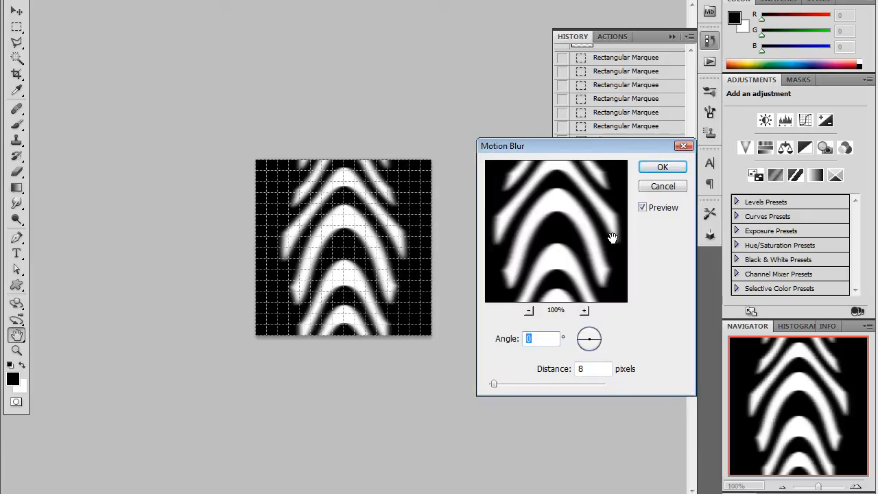
click(661, 167)
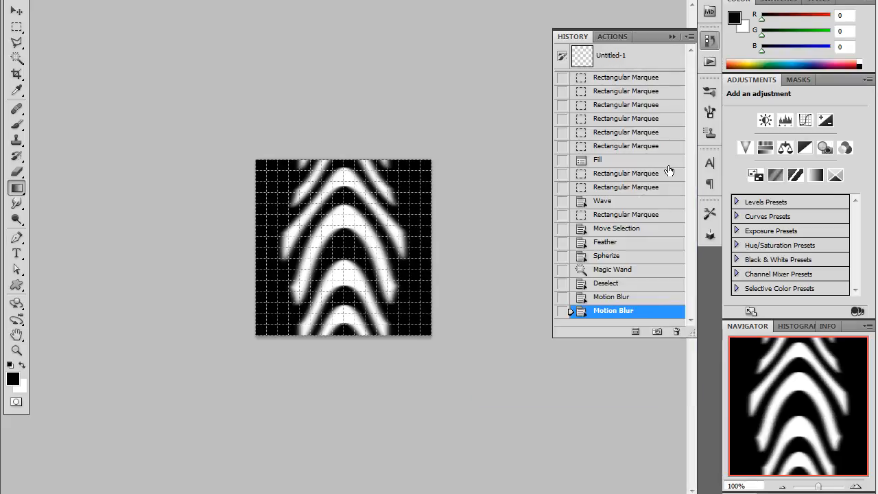
Scroll down the History panel after undoing the second Motion Blur
scroll(down, 3)
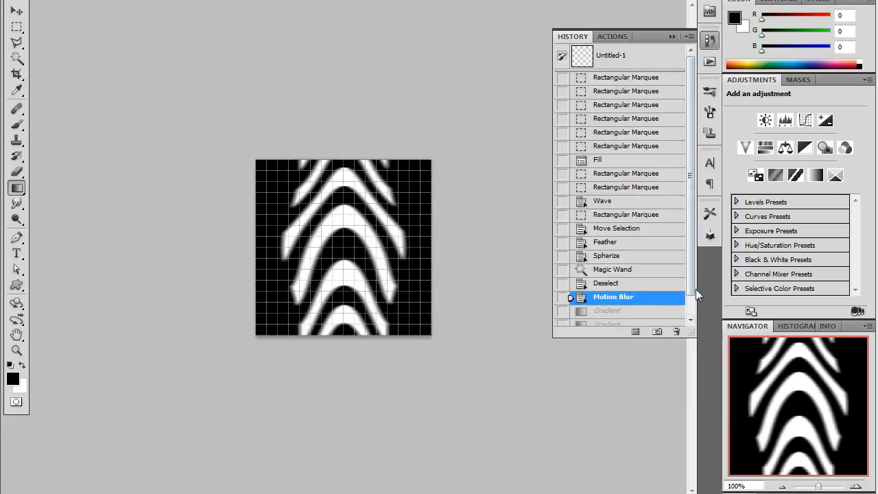
scroll(down, 3)
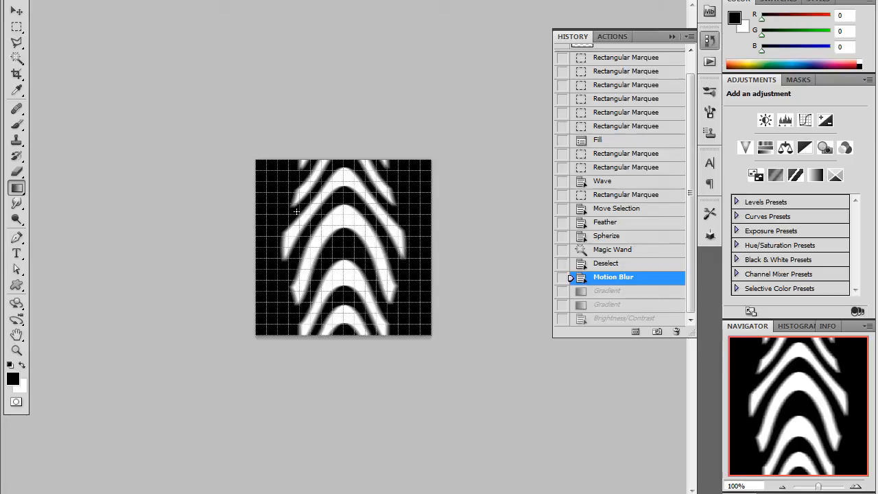
mouse_move(404, 232)
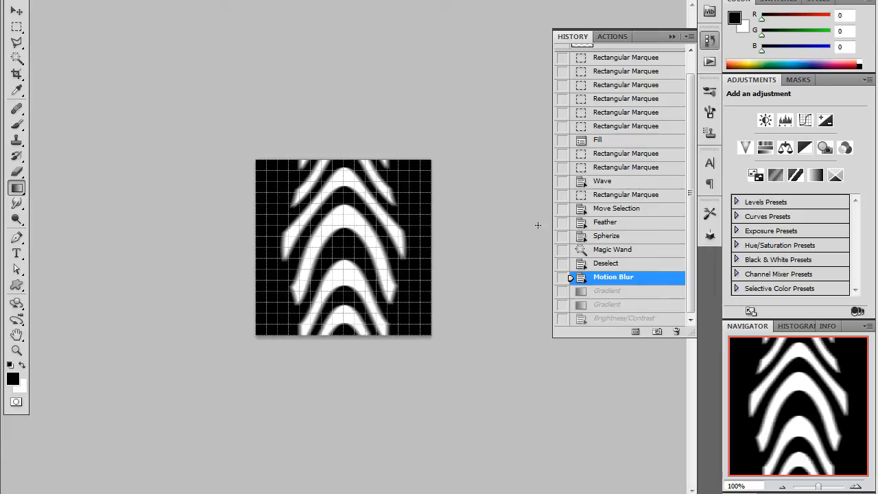
mouse_move(225, 219)
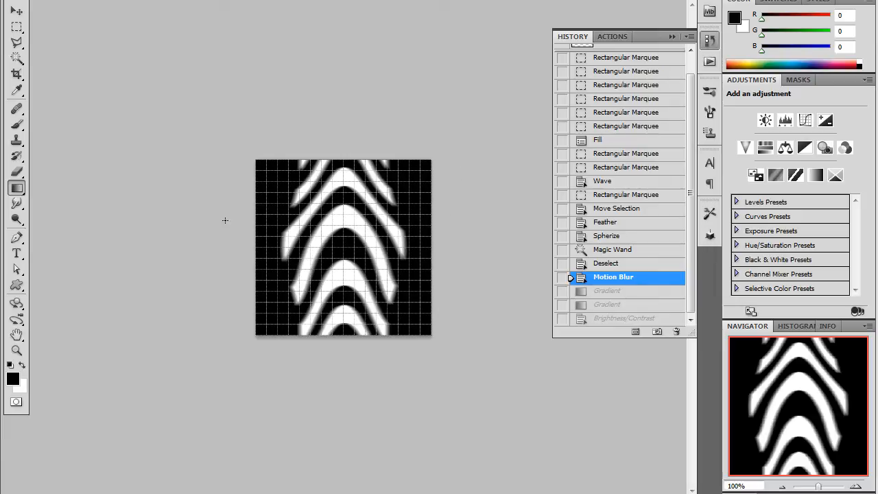
mouse_move(447, 393)
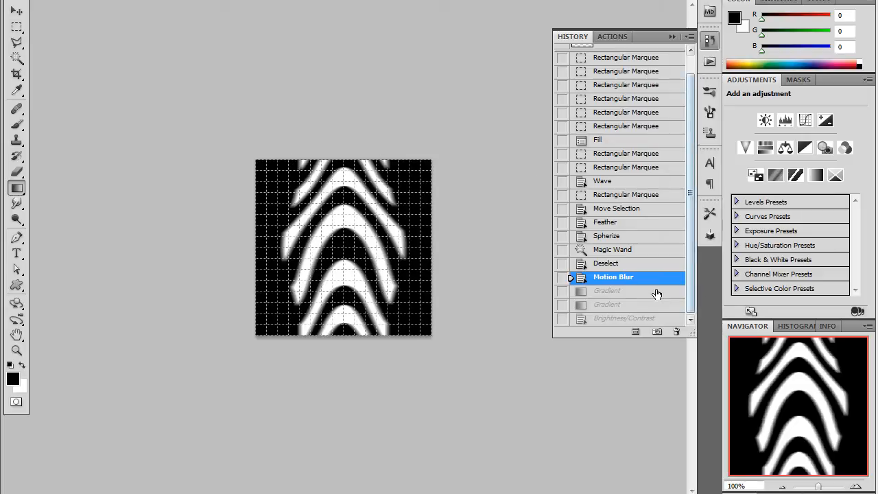
Restore the two Gradient history states fading the blurred arches toward black
click(612, 291)
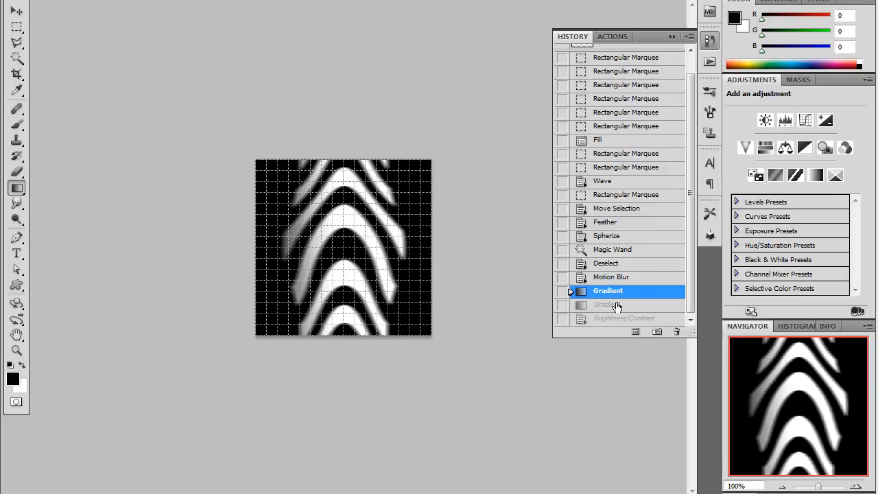
click(608, 305)
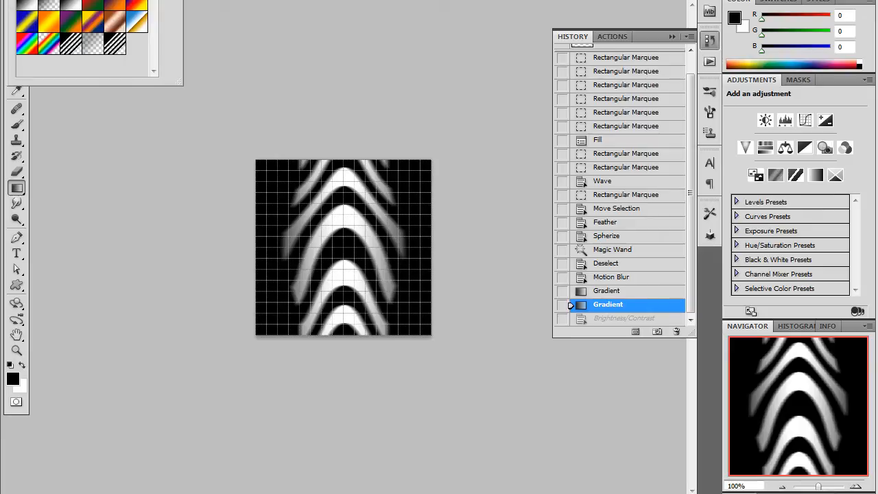
mouse_move(218, 48)
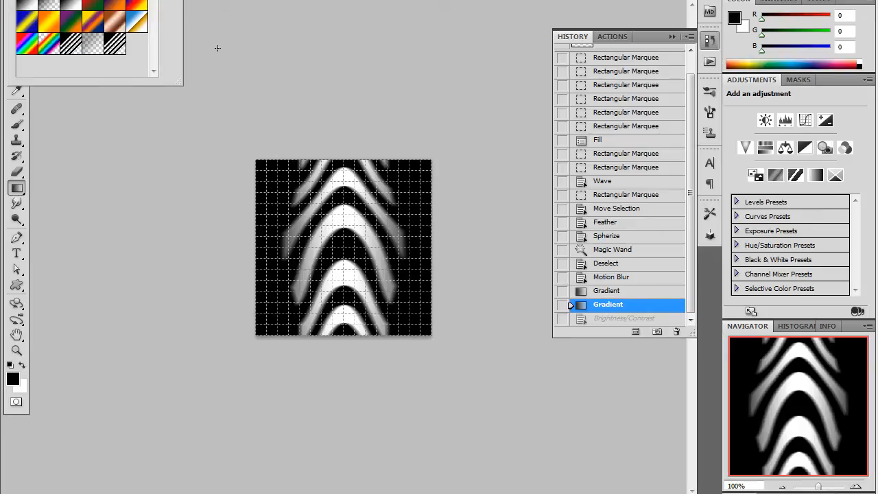
mouse_move(47, 10)
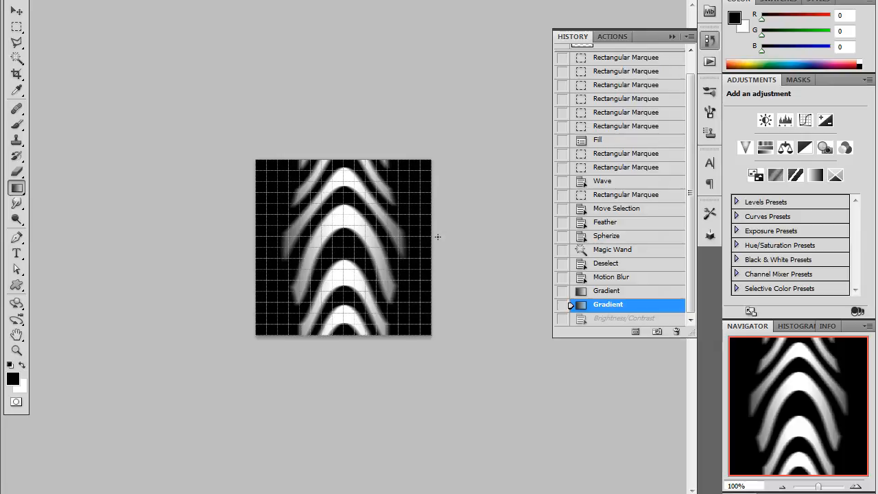
mouse_move(340, 215)
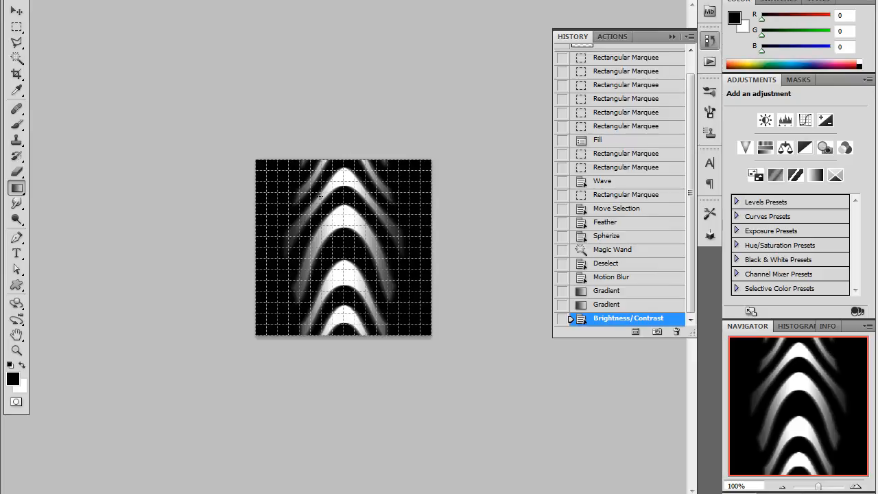
mouse_move(273, 268)
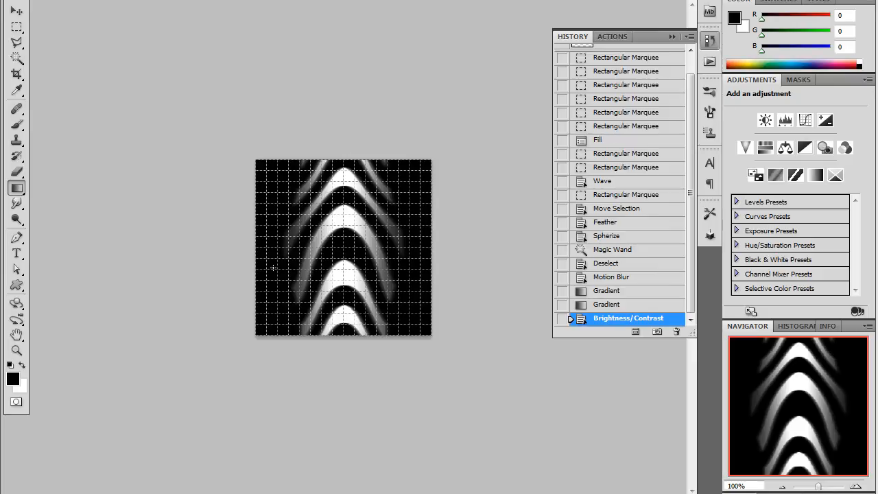
mouse_move(287, 244)
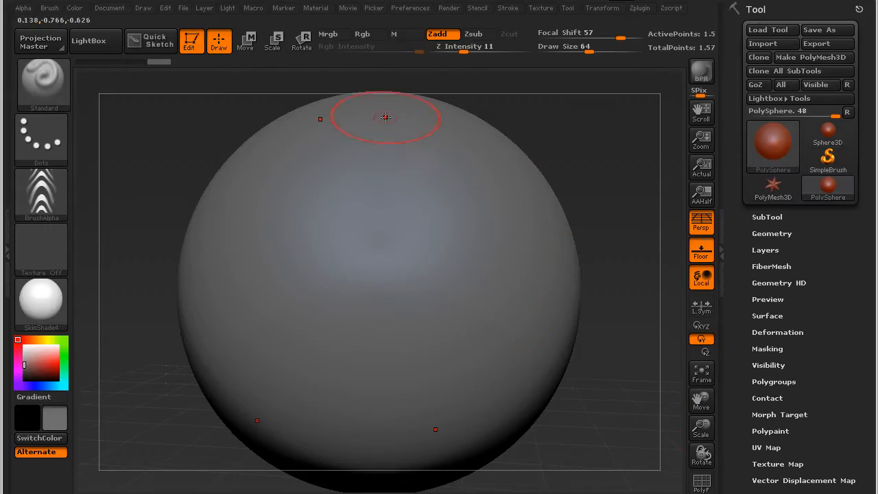
mouse_move(488, 261)
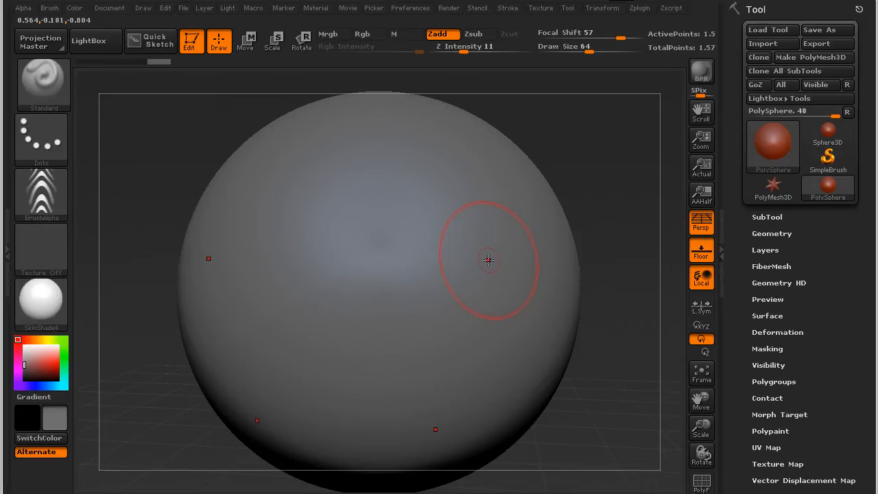
mouse_move(689, 33)
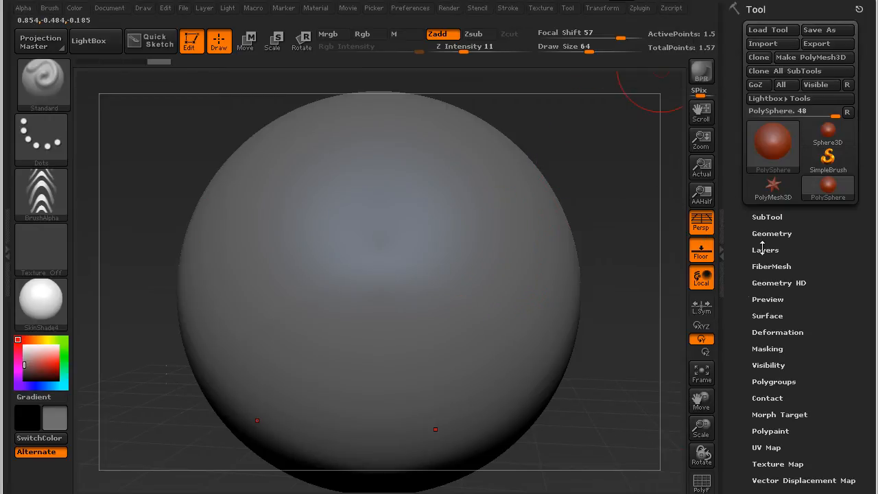
click(771, 234)
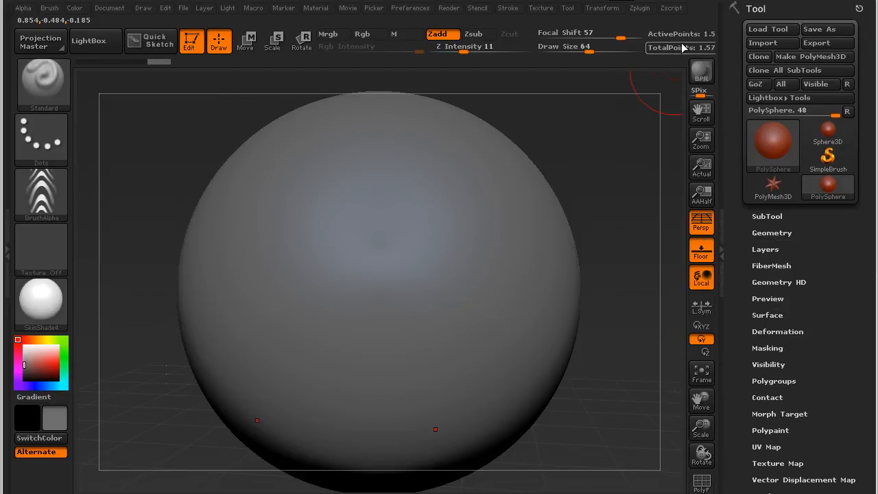
mouse_move(681, 46)
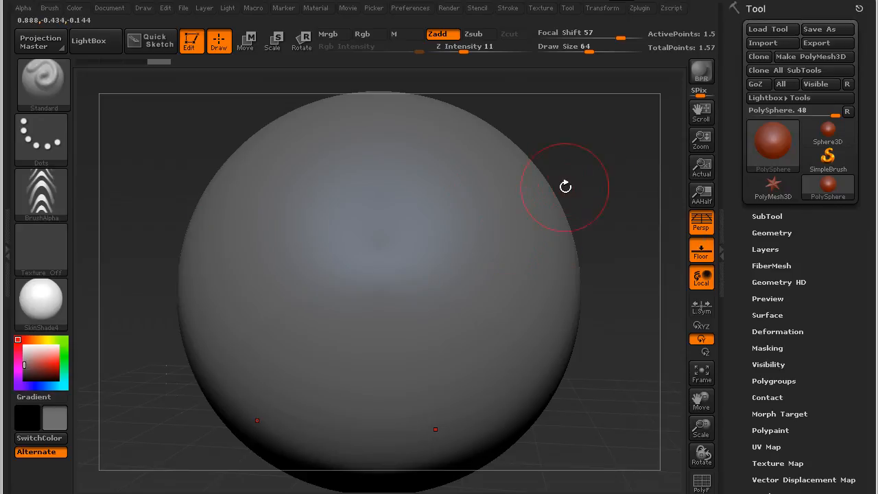
mouse_move(464, 277)
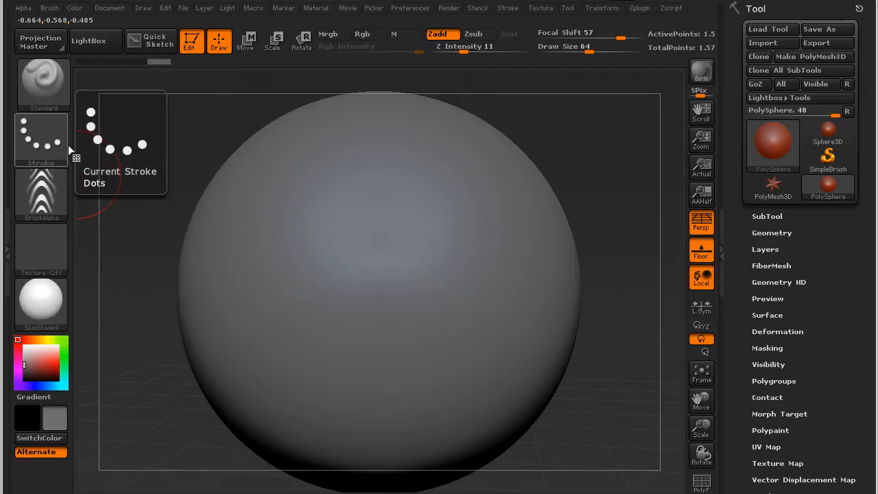
Bring up the Stroke palette for the Dots stroke to reach the Roll modifier
click(507, 8)
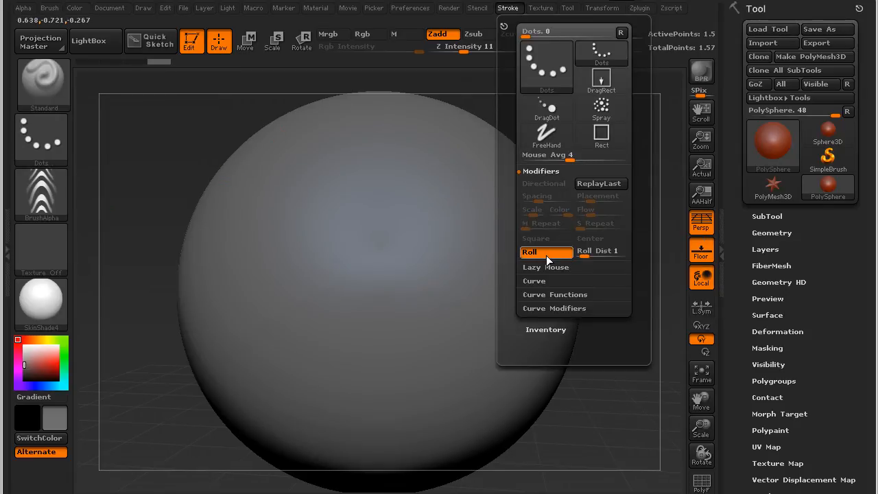
mouse_move(547, 253)
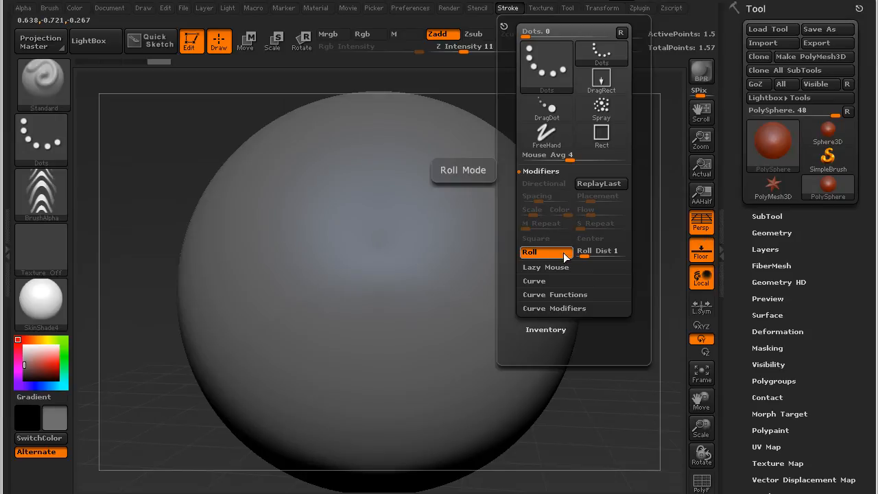
mouse_move(560, 259)
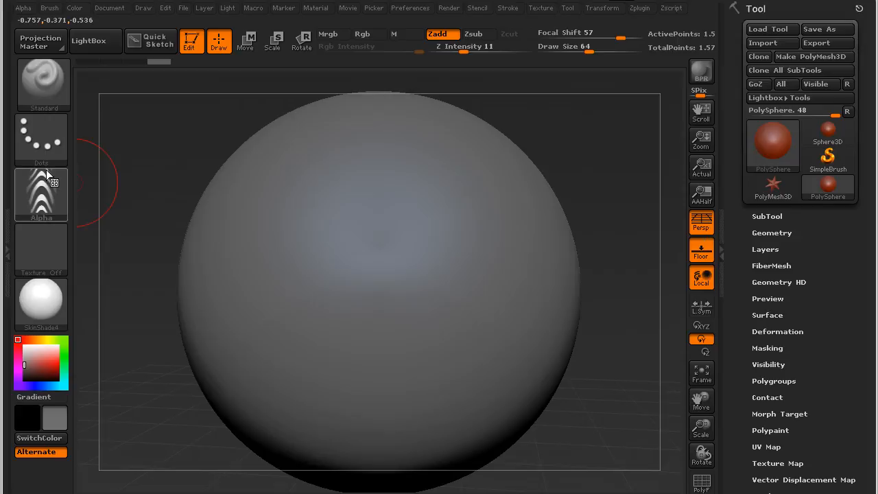
mouse_move(42, 195)
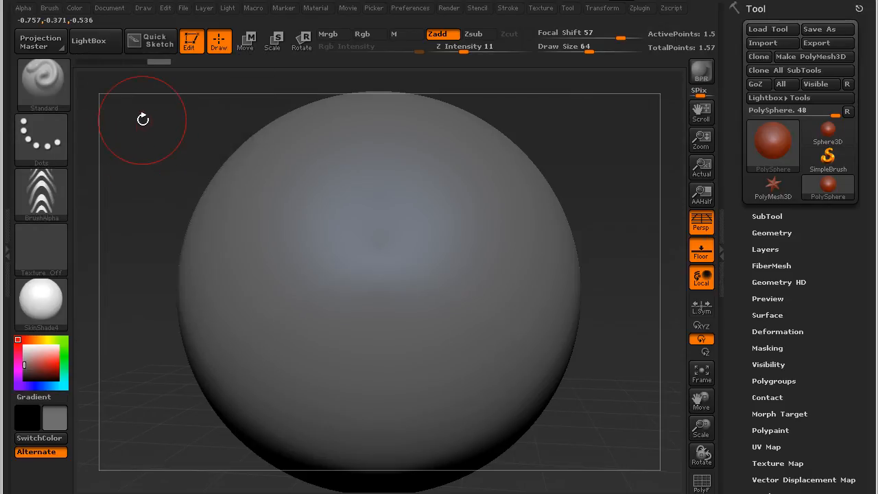
mouse_move(486, 94)
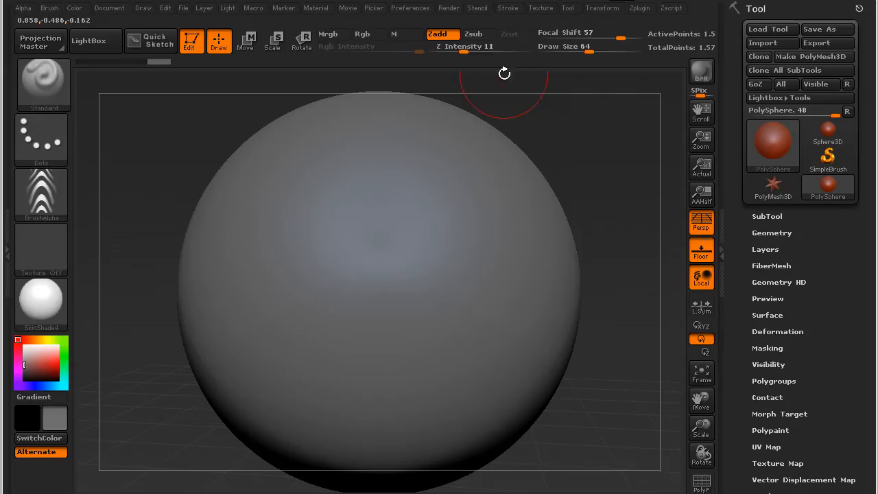
mouse_move(605, 140)
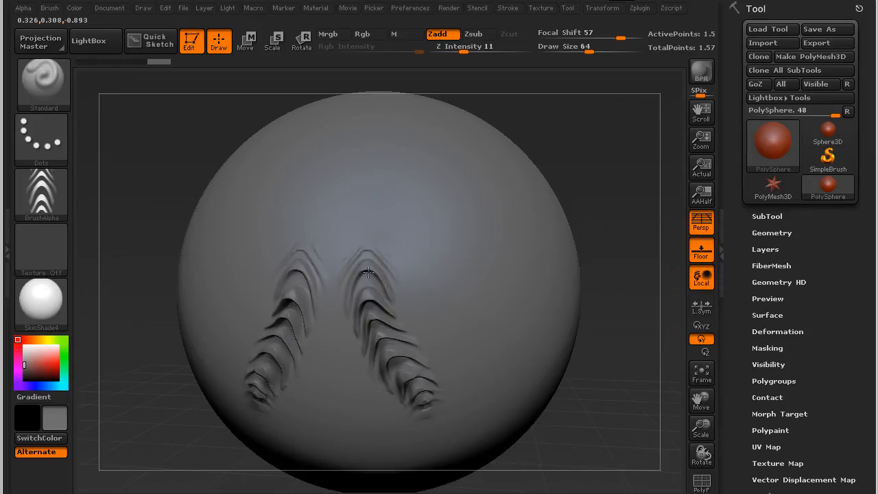
Sculpt wavy chevron ridge bands across the sphere with the roll brush and turn to inspect them
drag(370, 274, 446, 151)
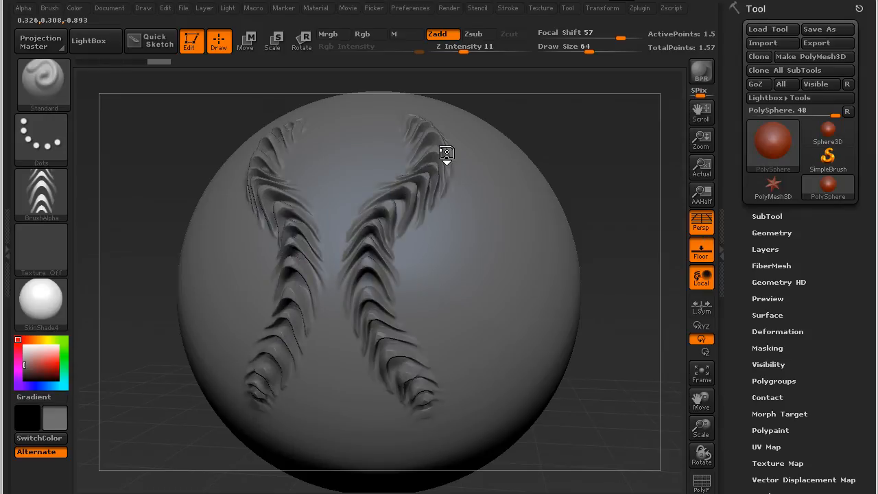
drag(446, 152, 620, 423)
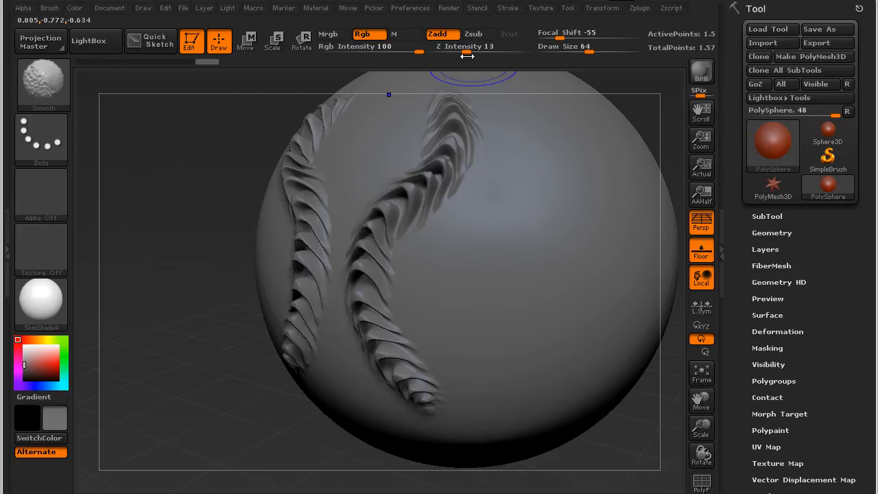
mouse_move(437, 421)
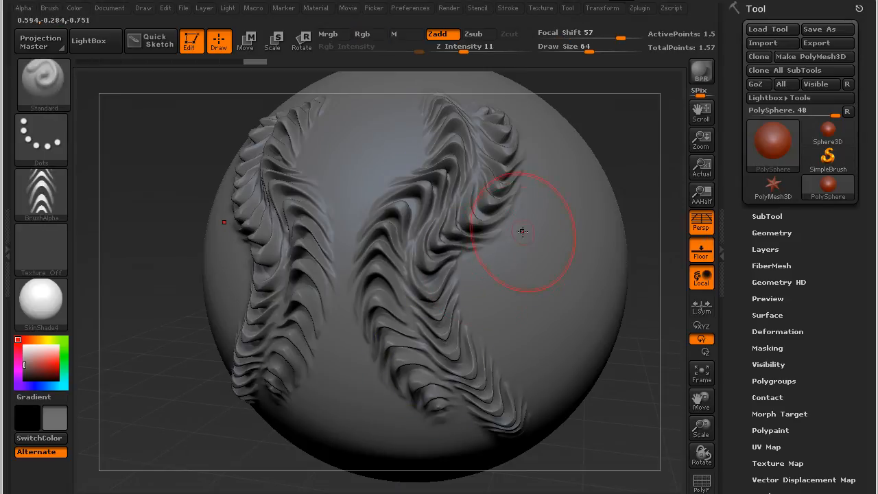
drag(521, 232, 583, 371)
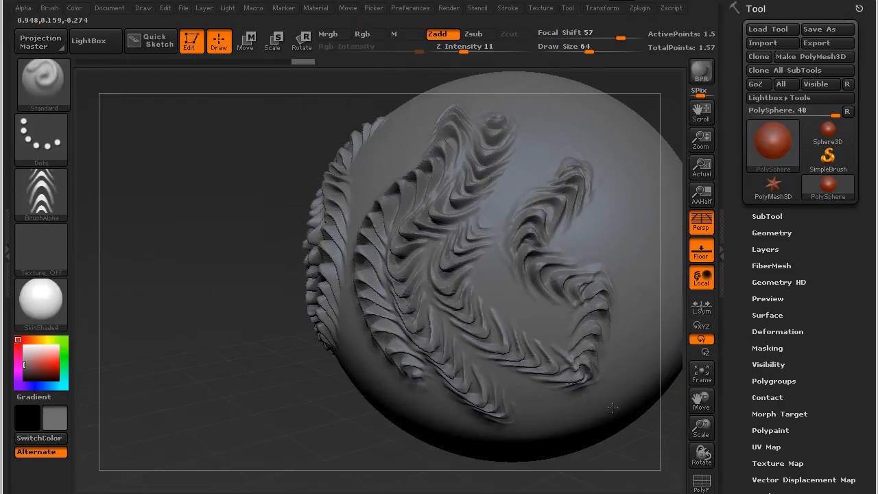
Turn the sphere toward its underside and sculpt a wavy chevron ridge band down its middle
click(542, 363)
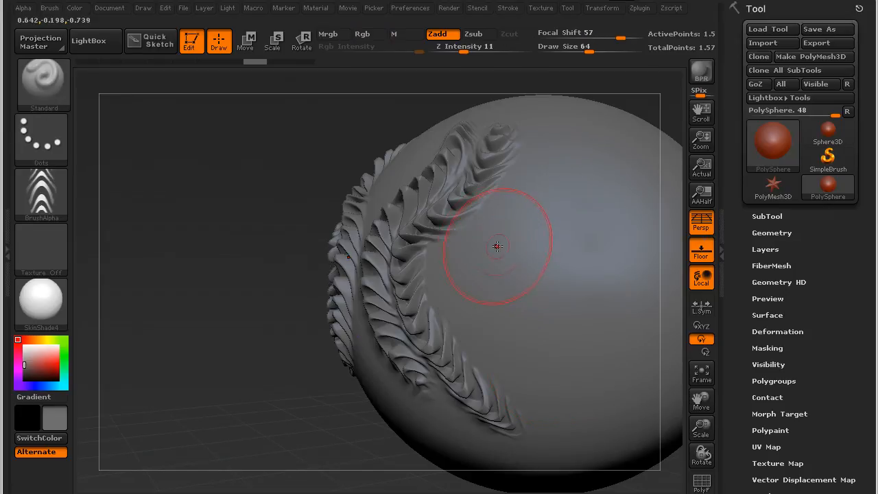
mouse_move(546, 410)
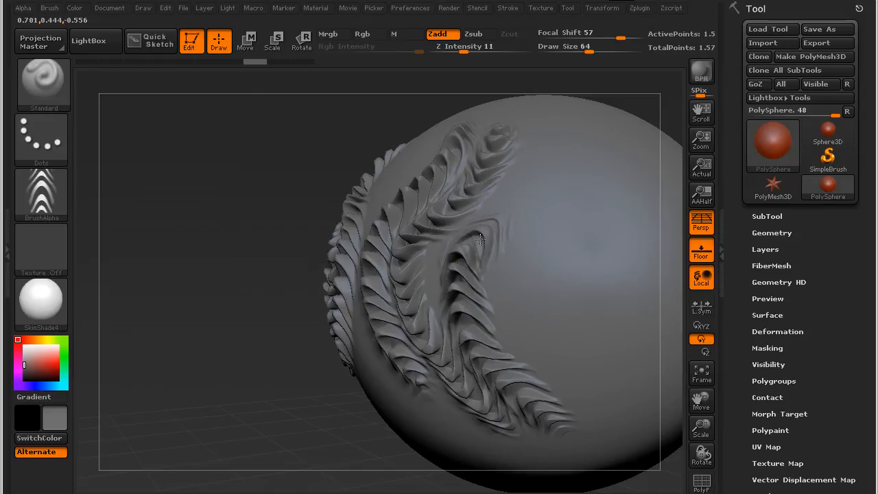
drag(480, 239, 547, 125)
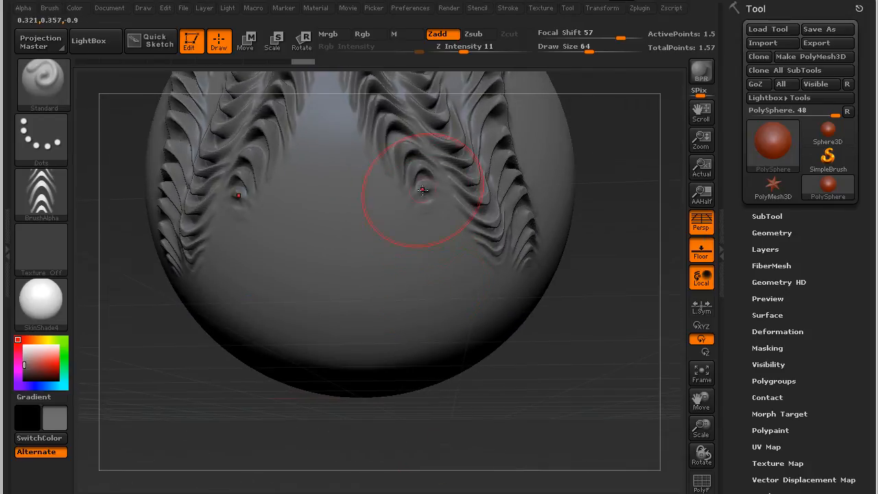
mouse_move(336, 187)
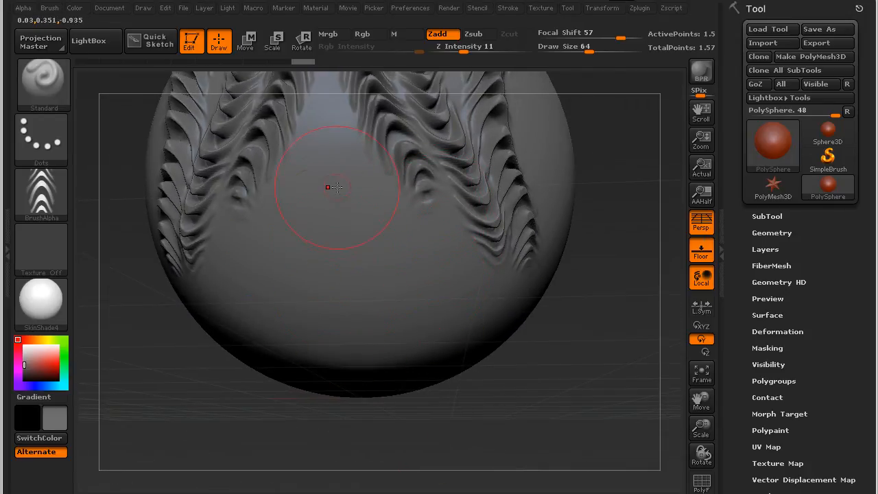
drag(335, 190, 329, 254)
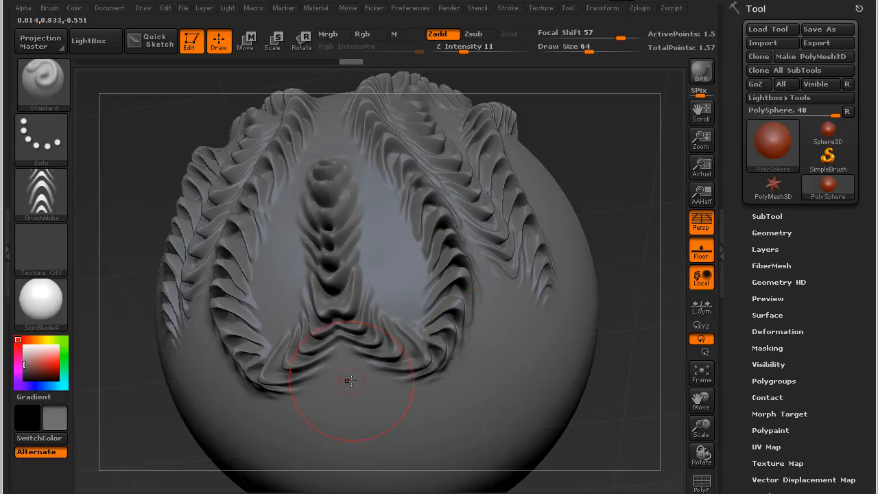
Add more wavy ridges along the lower surface, then orbit to inspect them from other sides
drag(351, 382, 501, 349)
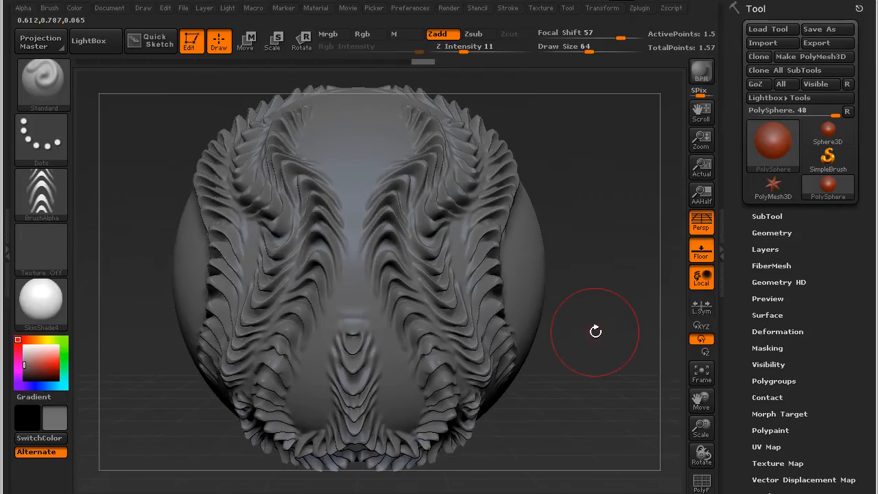
drag(596, 330, 557, 419)
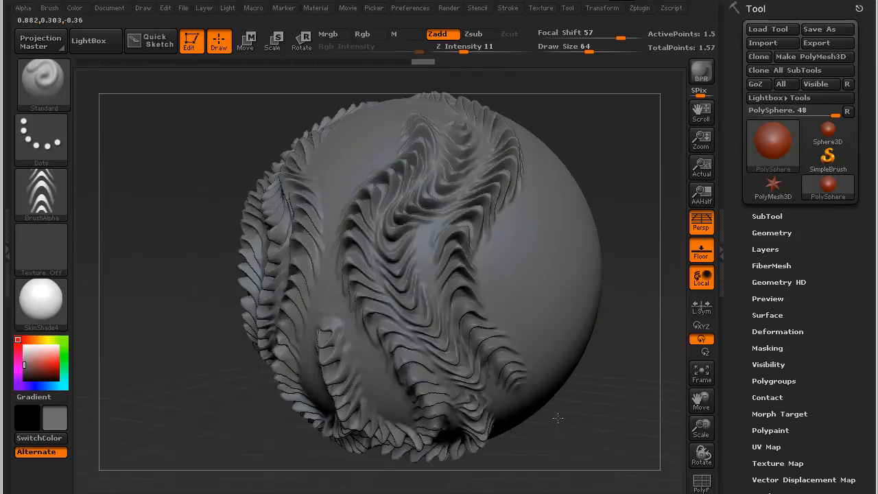
drag(557, 417, 500, 396)
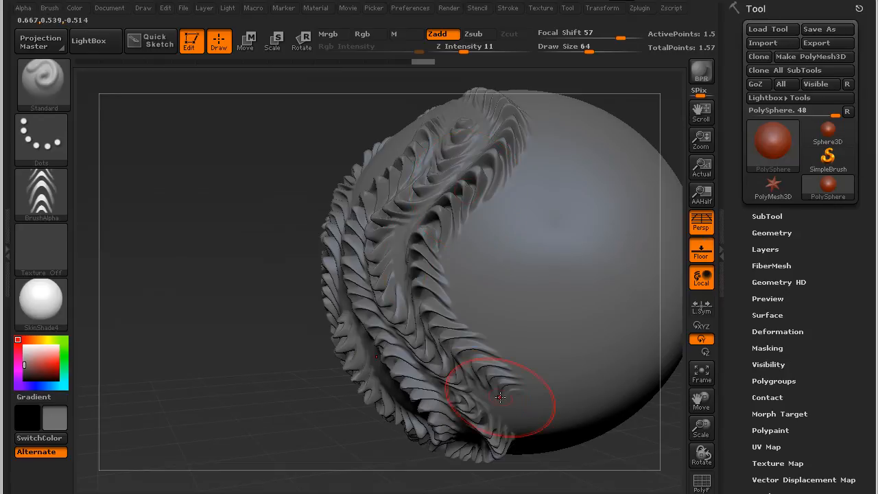